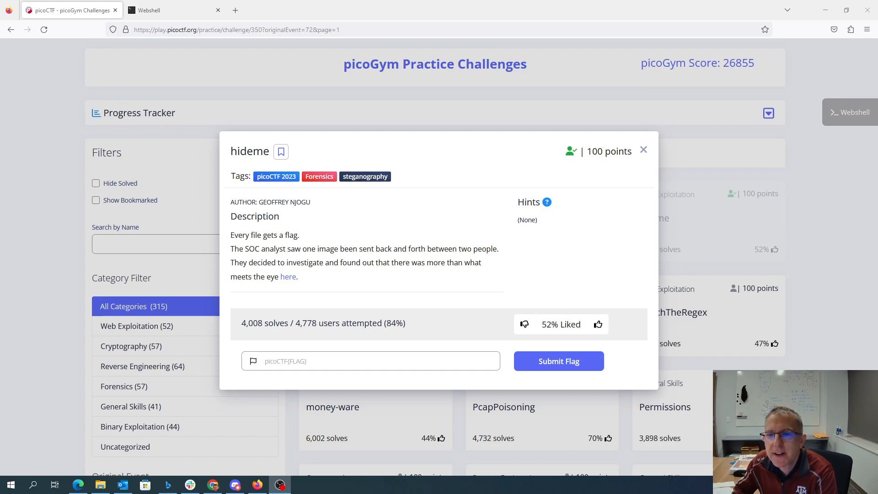
mouse_move(296, 283)
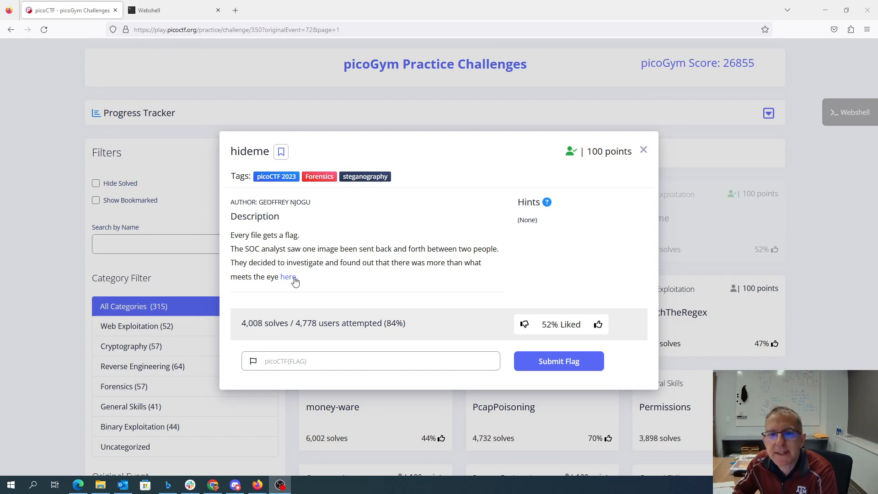
Copy the download link for the hideme challenge image from its description
right_click(287, 276)
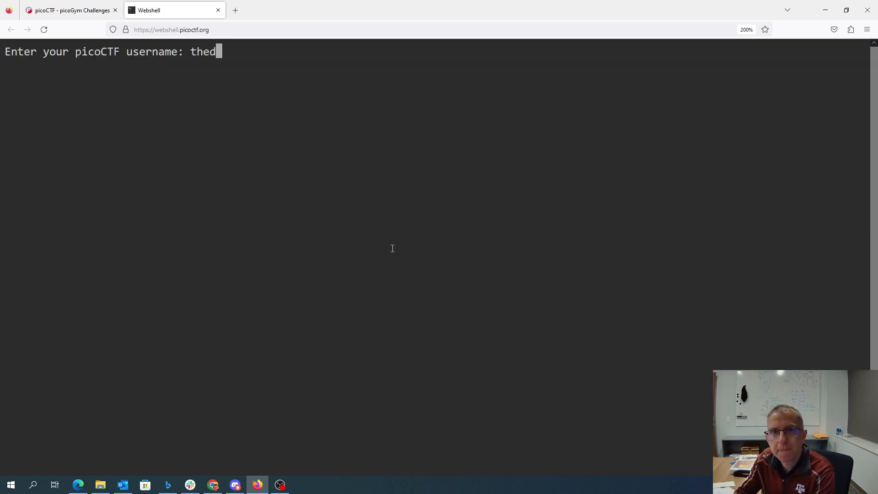
Log in to the webshell with the picoCTF username and password
type("oc")
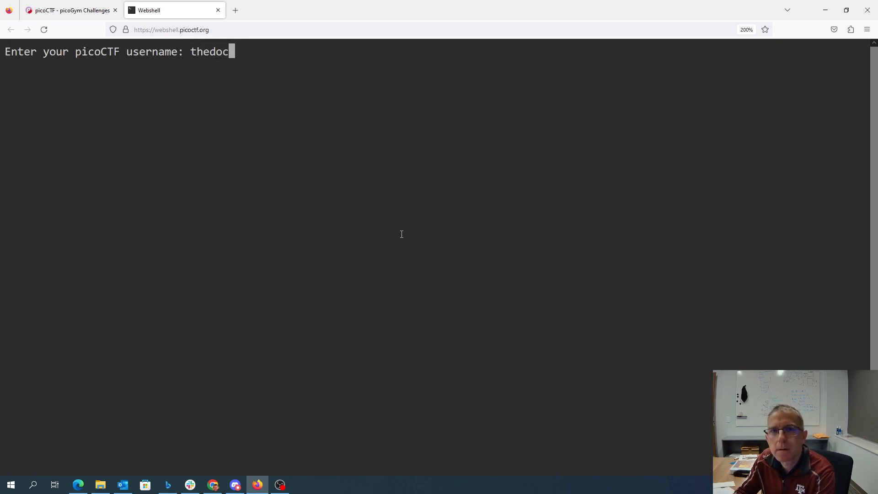
key("Return")
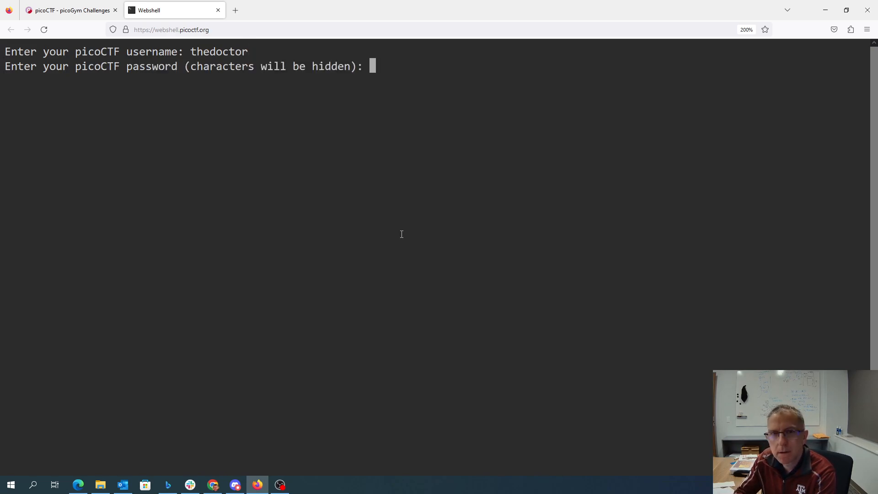
key("Return")
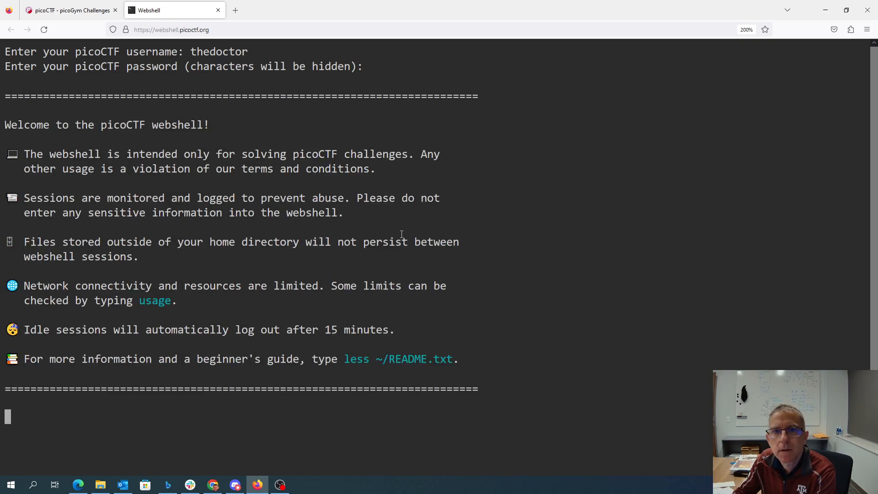
Change into the 2023 folder and wget flag.png from the pasted challenge link
type("cd 2")
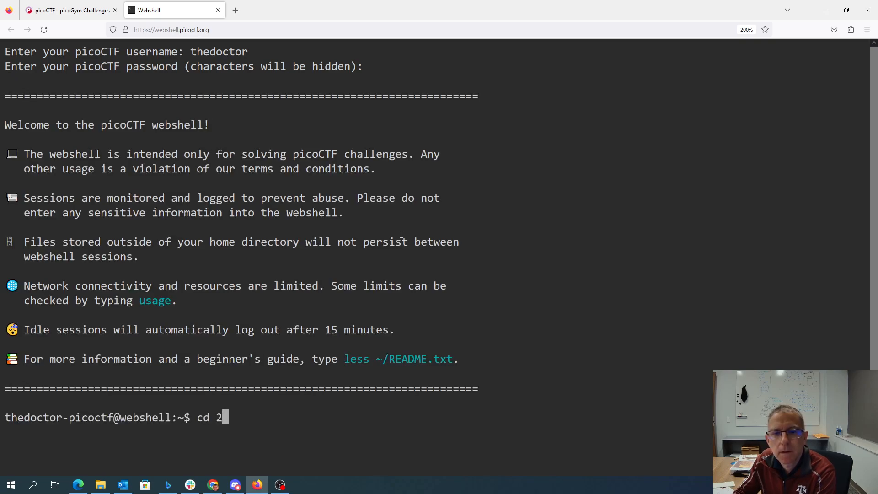
right_click(400, 241)
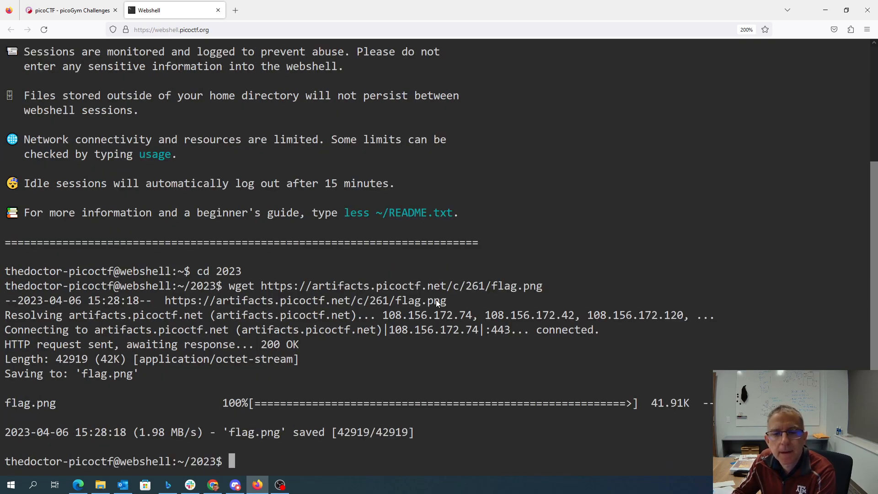
type("string flag.")
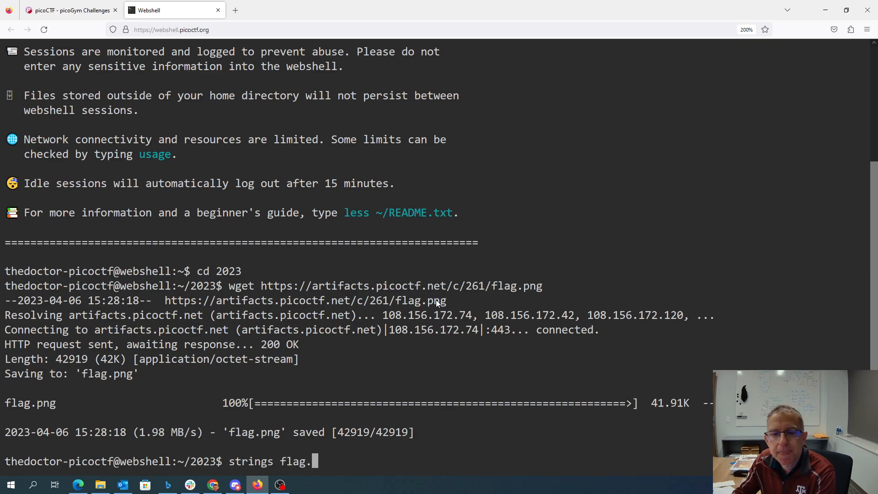
Run strings on flag.png and review the output ending with secret/flag.png entries
key("Return")
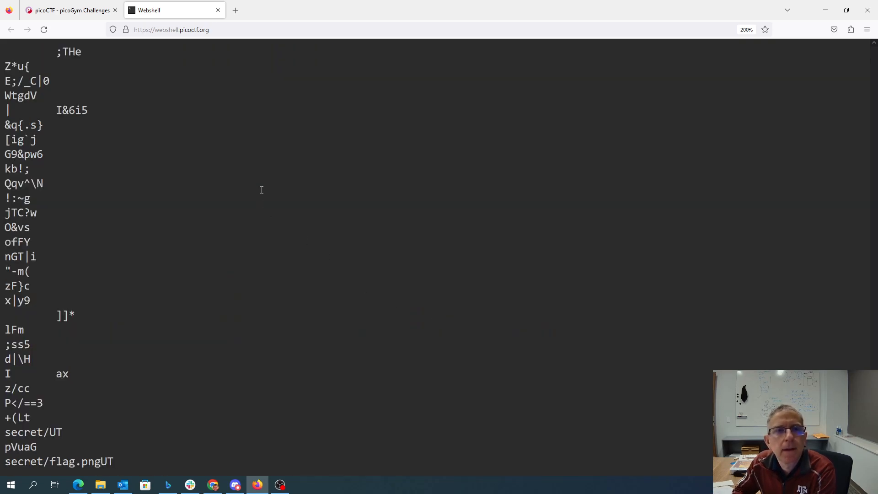
scroll("down", 3)
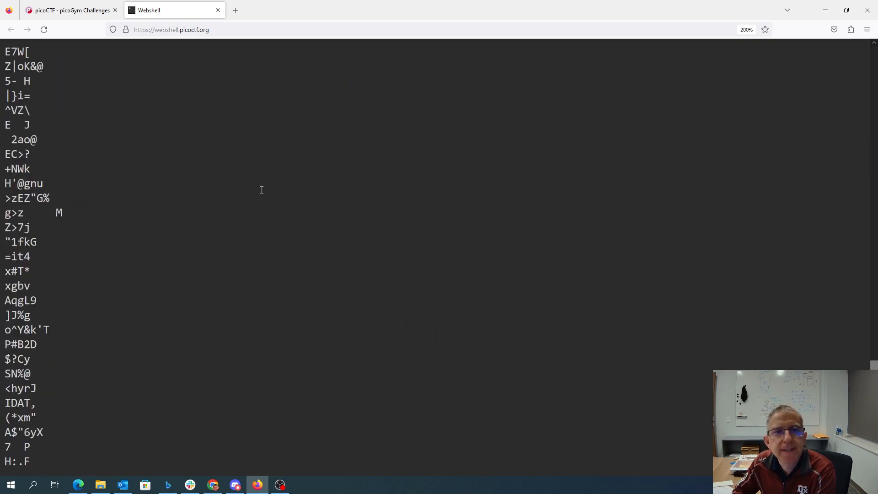
scroll("down", 3)
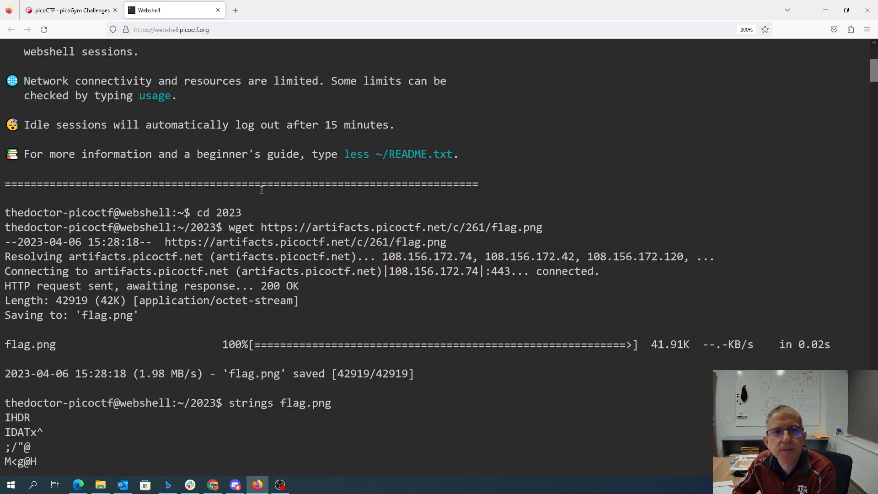
scroll("down", 3)
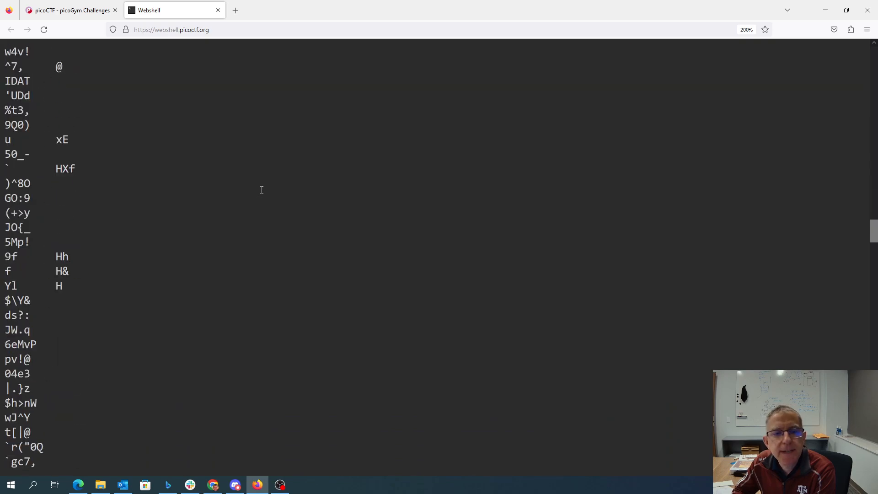
scroll("down", 3)
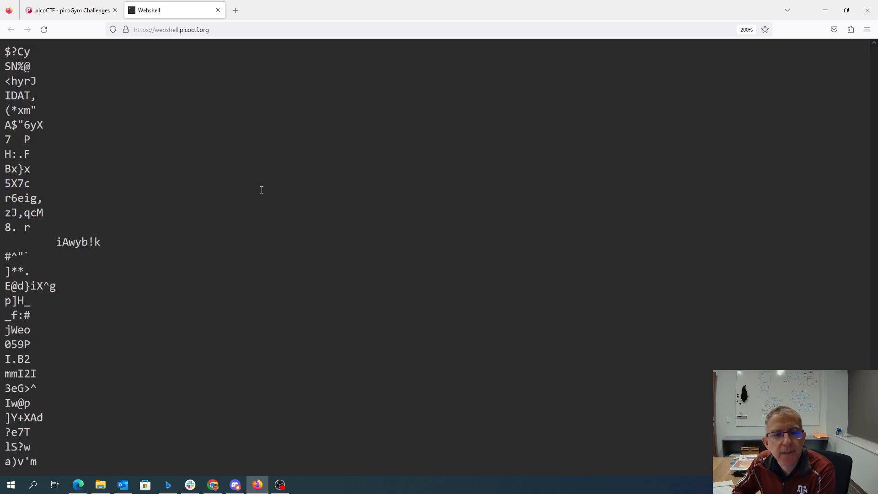
scroll("down", 3)
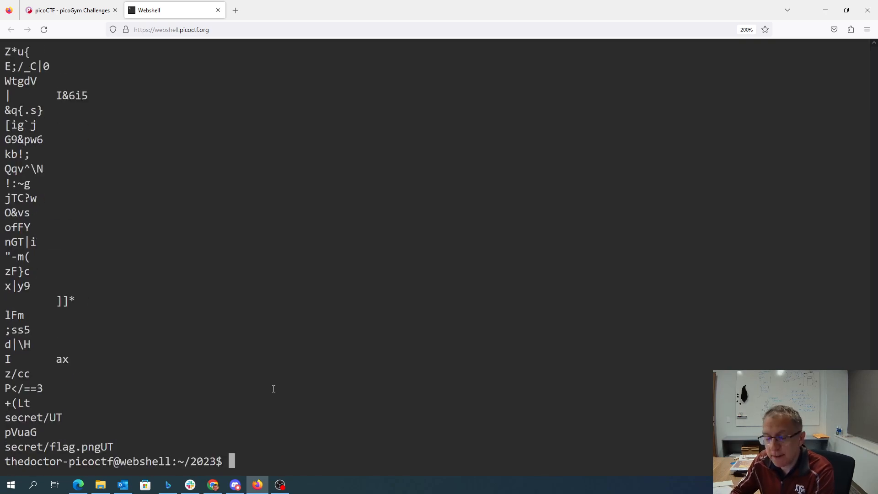
Run binwalk on flag.png, revealing a zip archive holding secret/flag.png
type("binwalk")
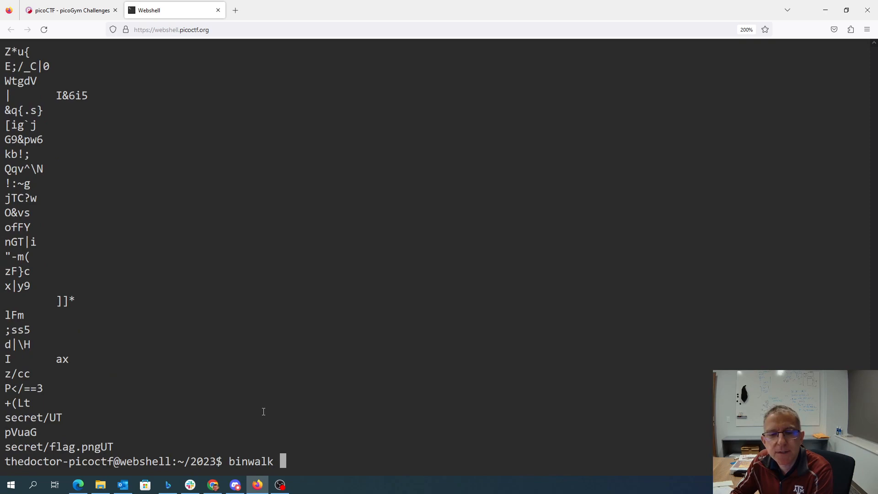
type("flag.png")
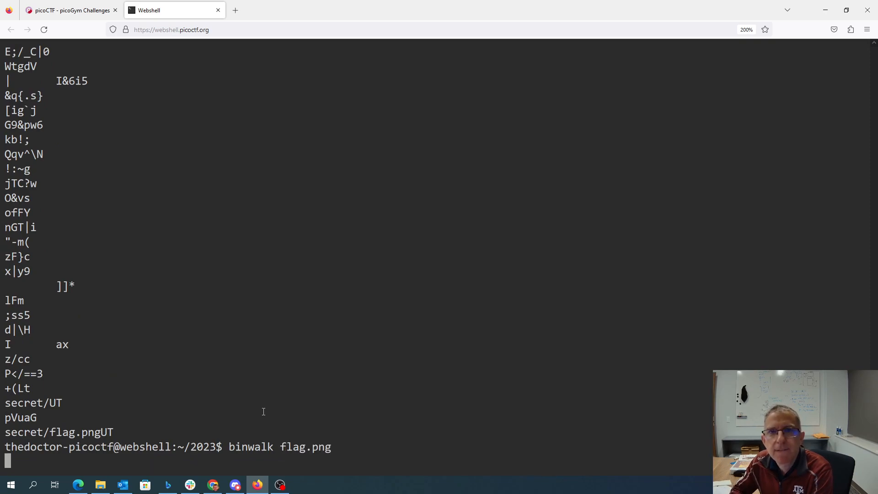
key("Return")
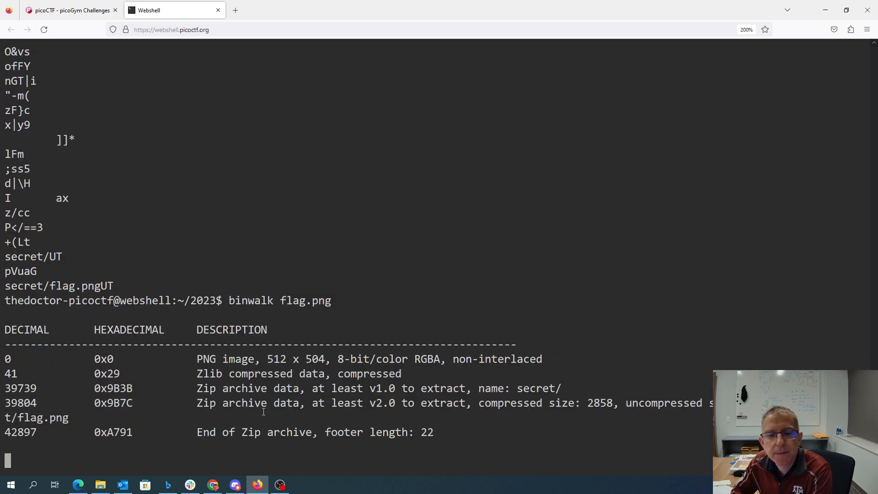
key("Return")
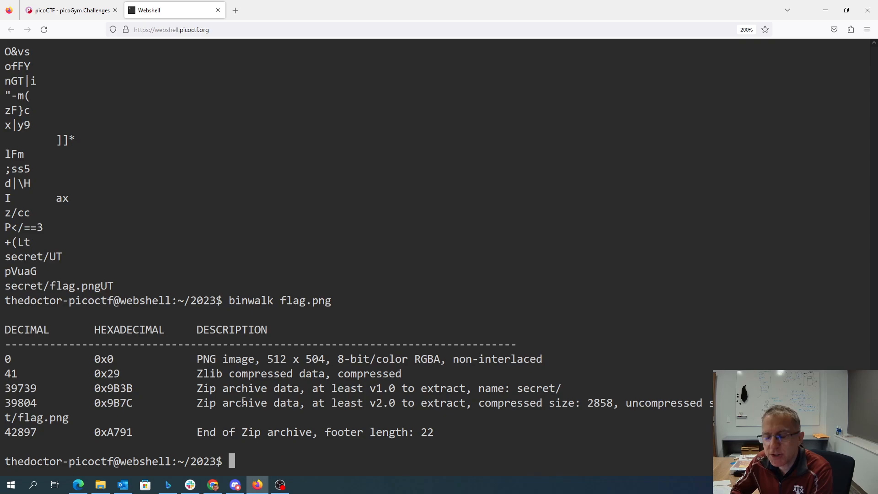
type("binwalk -e flag.png")
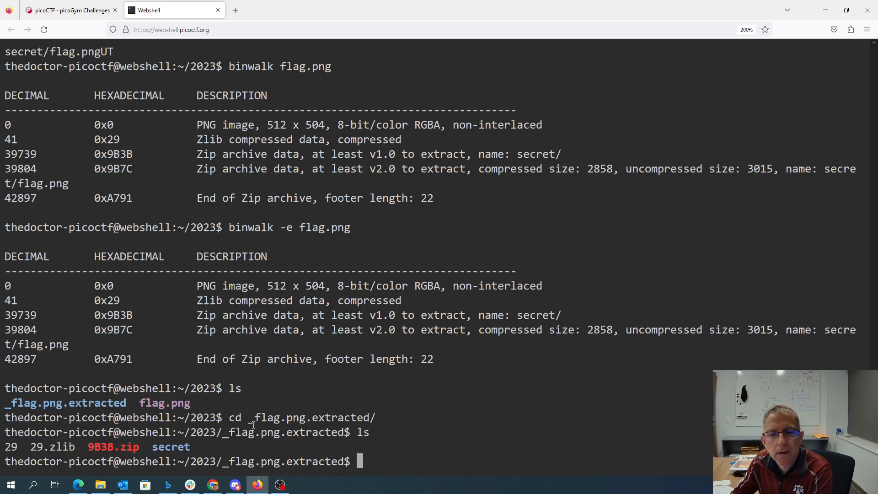
Extract the archive with binwalk -e and list the secret folder's hidden flag.png
key("Return")
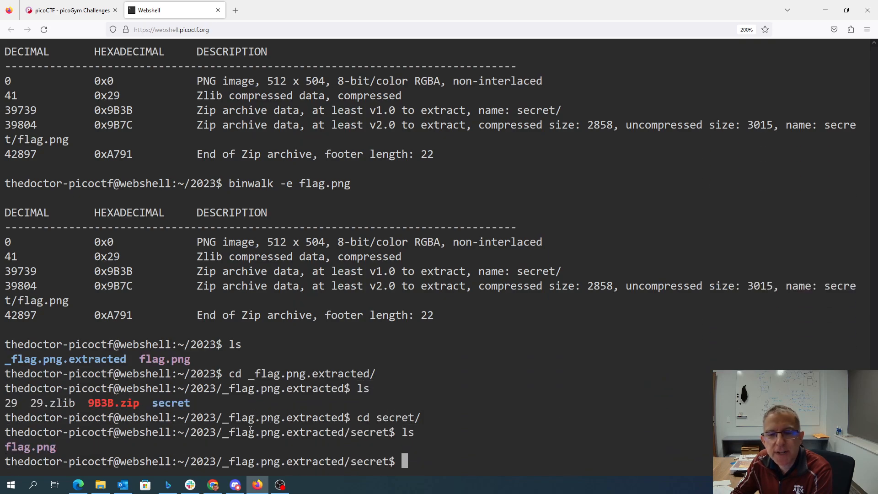
Download the hidden flag.png to the local computer with sz
type("sz")
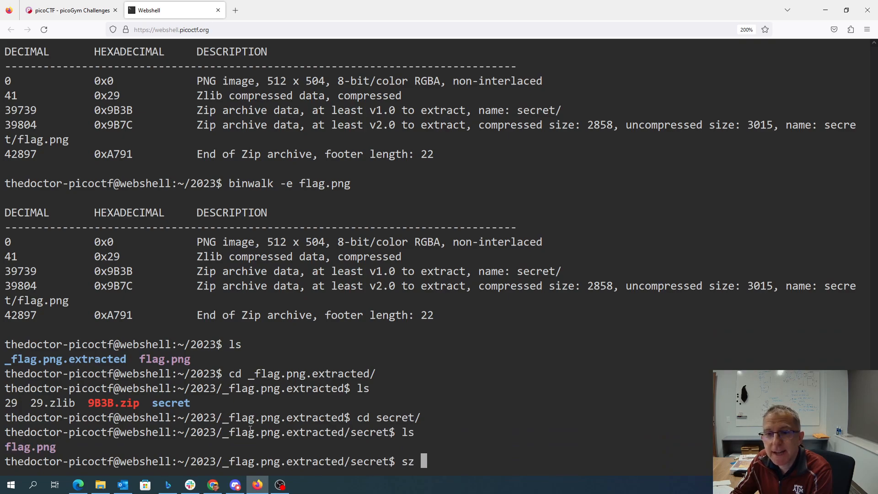
type("flag.pn")
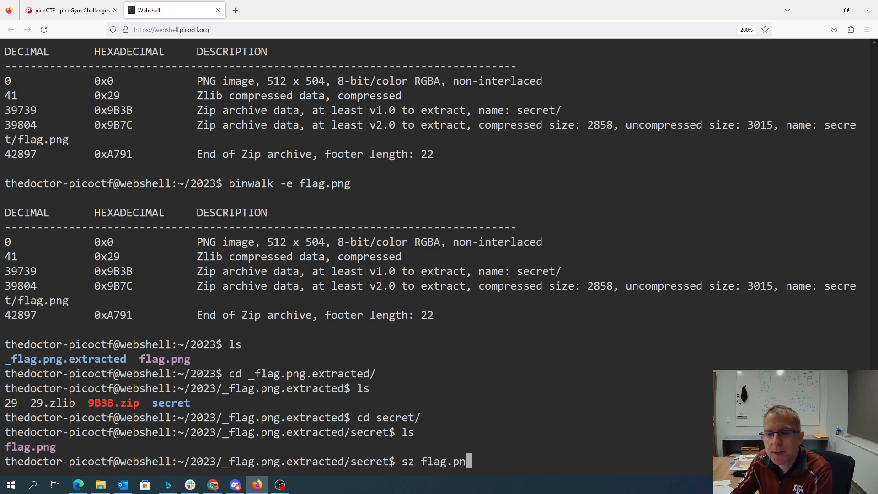
key("Return")
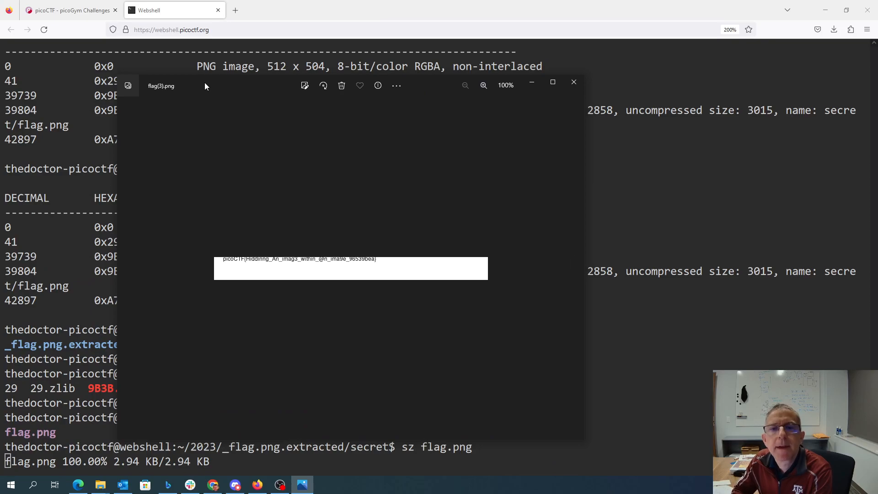
mouse_move(196, 169)
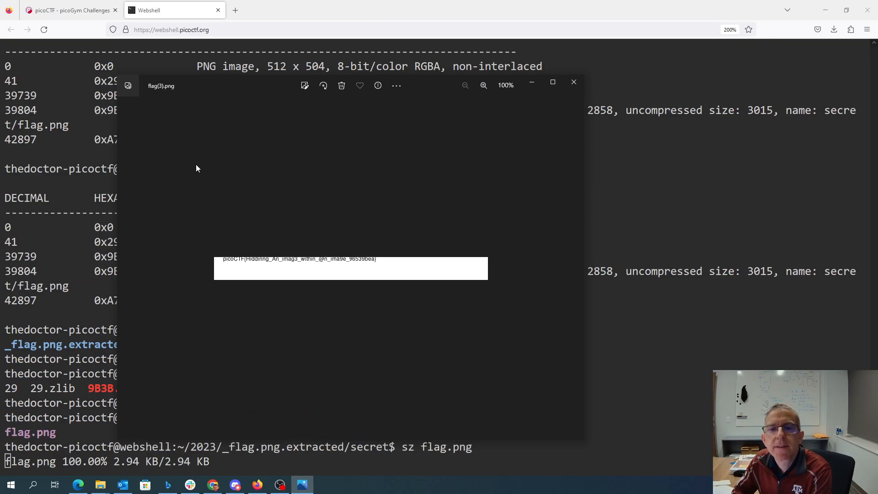
mouse_move(369, 264)
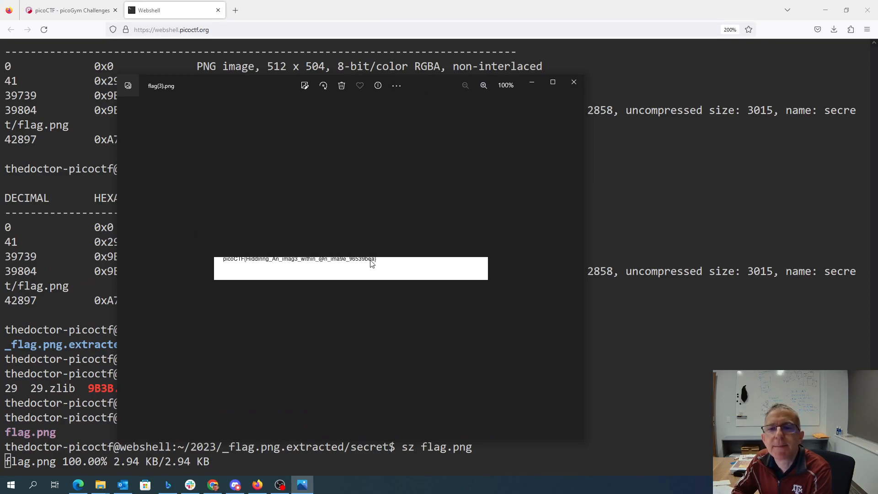